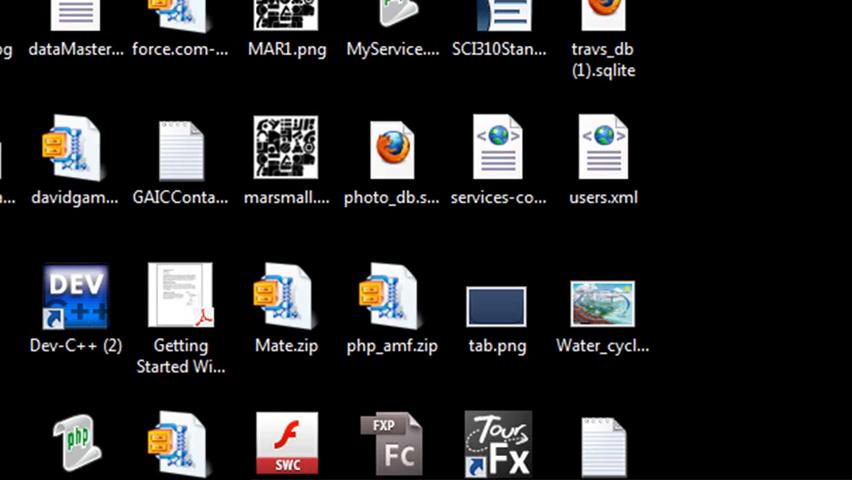
Enter 'mike' in the Mate Test field, get the alert echoing it, and dismiss it
scroll(right, 3)
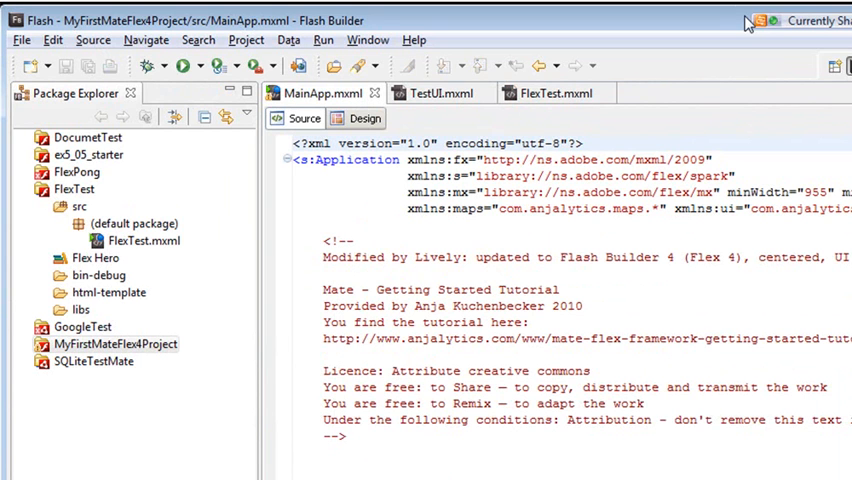
mouse_move(644, 336)
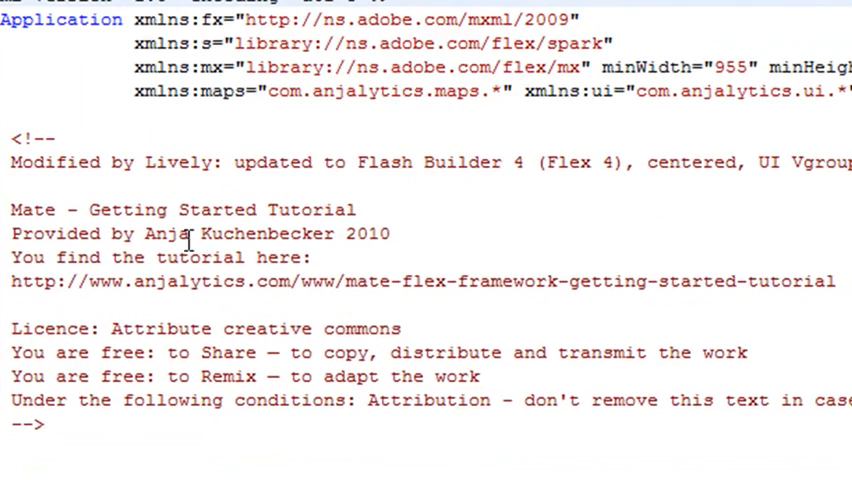
mouse_move(436, 232)
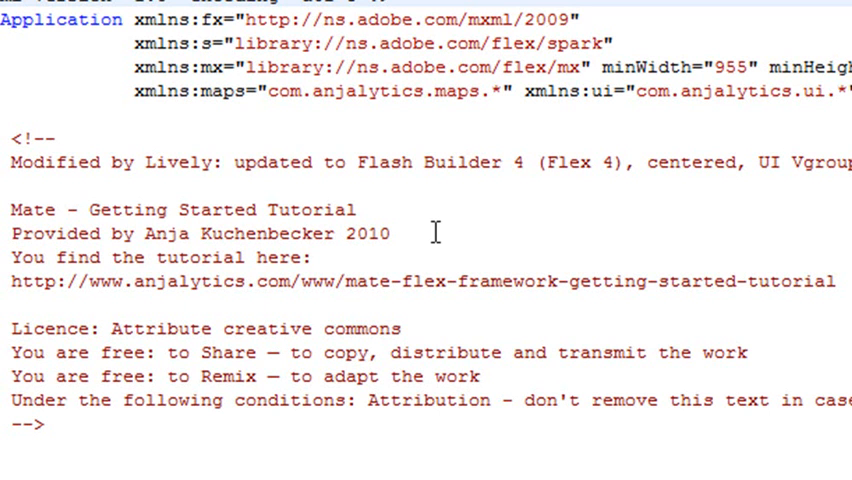
mouse_move(436, 232)
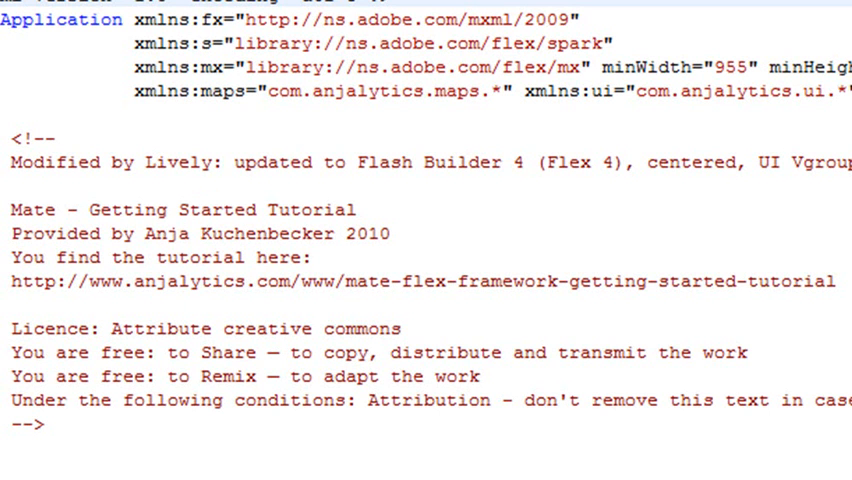
scroll(right, 3)
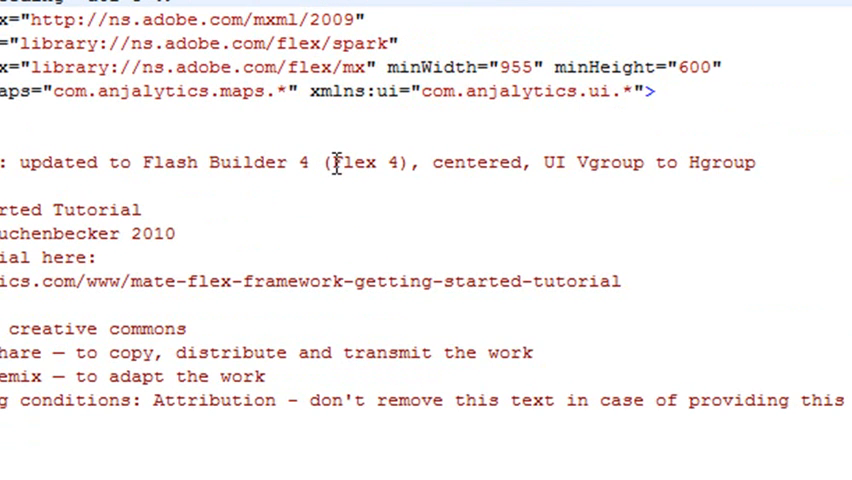
mouse_move(592, 304)
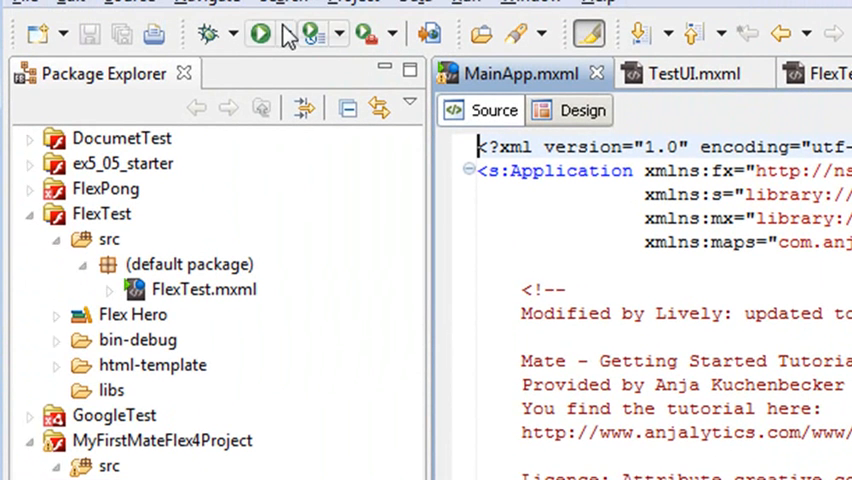
mouse_move(384, 244)
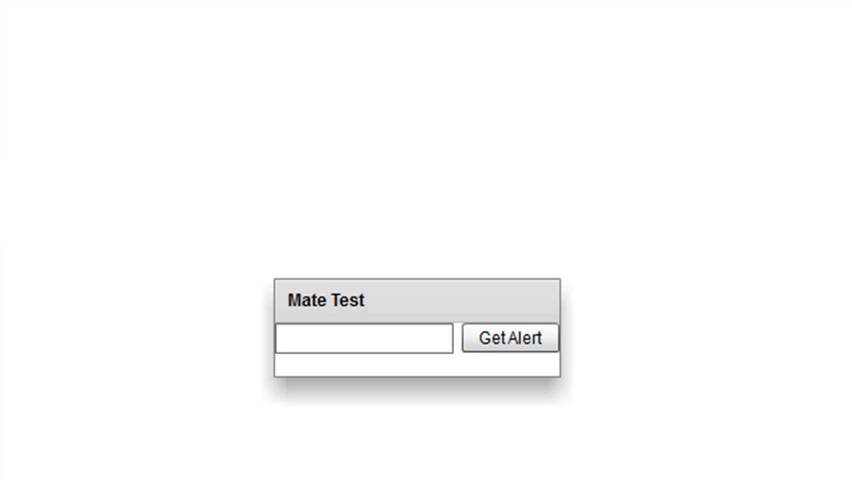
click(364, 338)
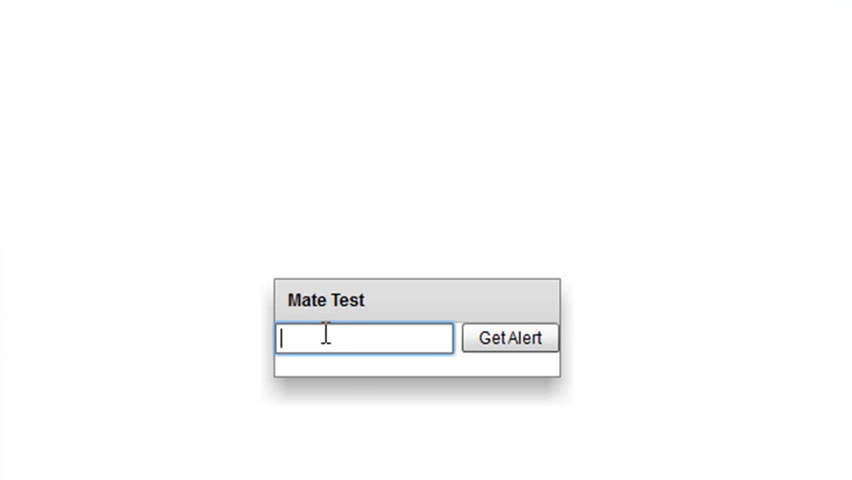
text(mik)
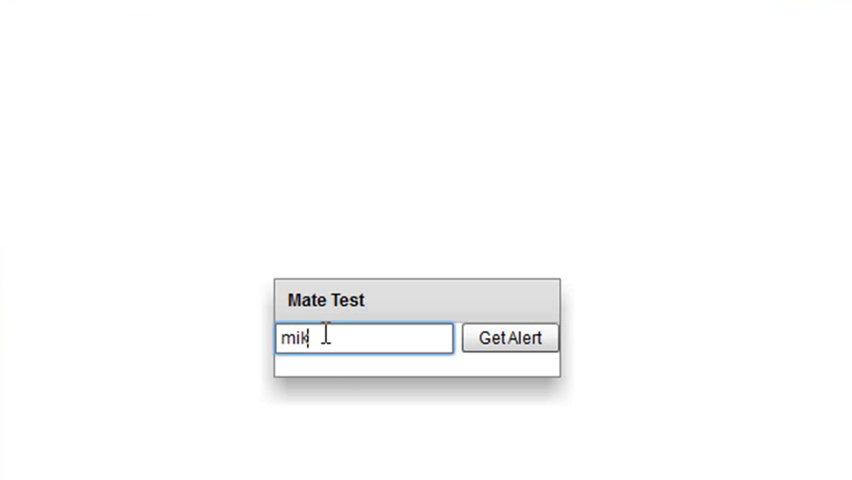
text(e)
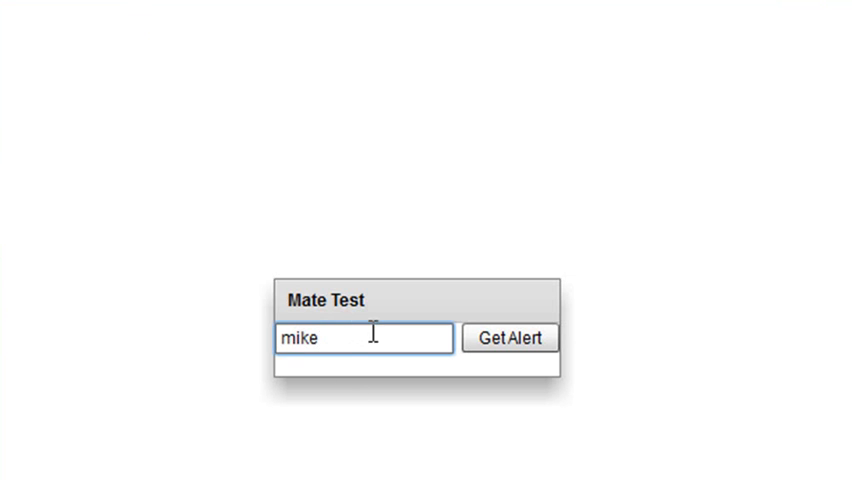
click(510, 338)
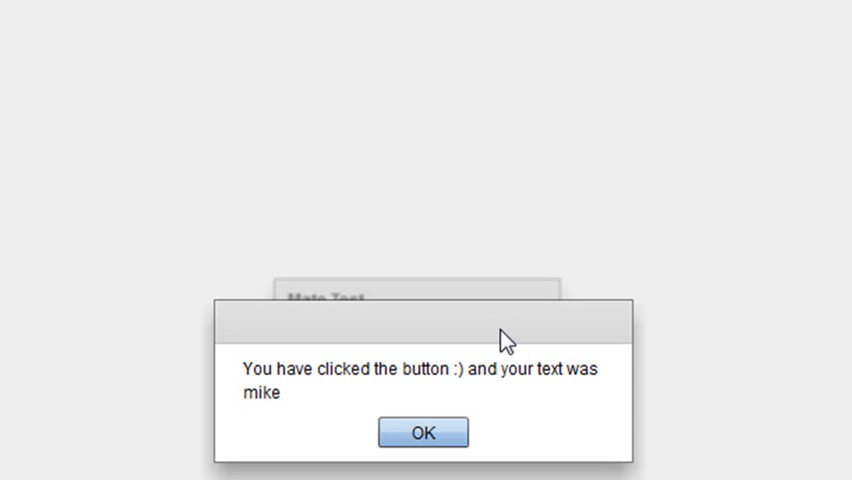
mouse_move(432, 392)
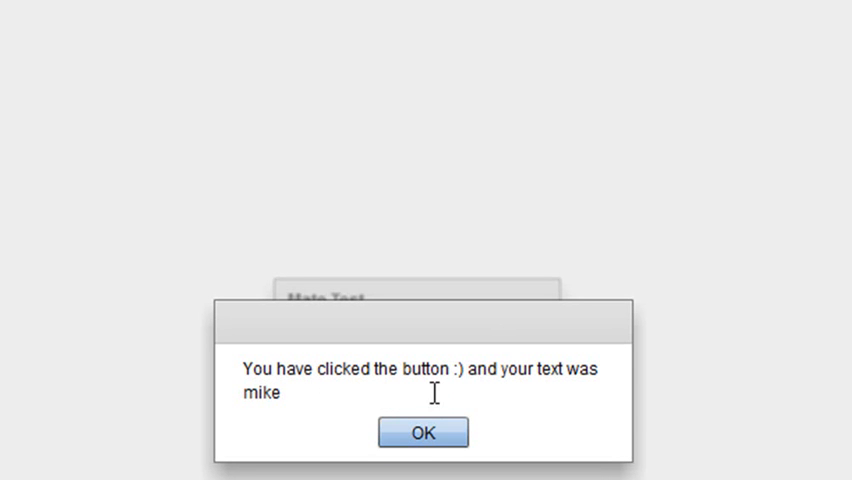
mouse_move(420, 432)
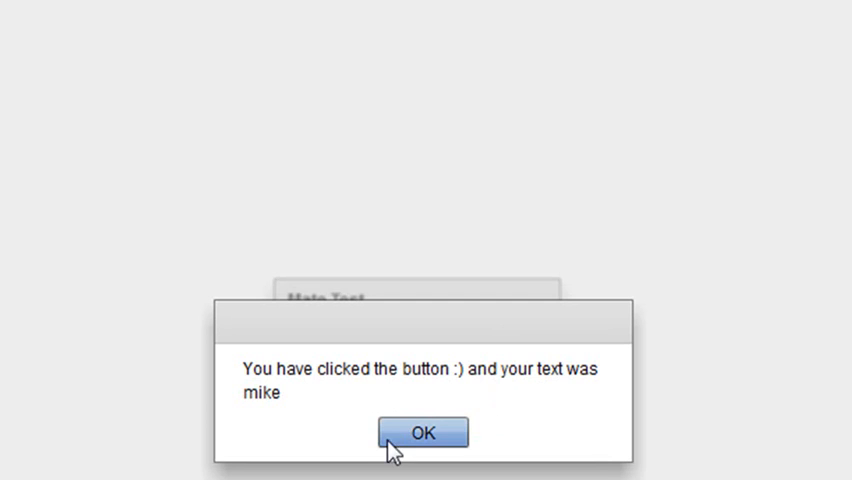
click(420, 432)
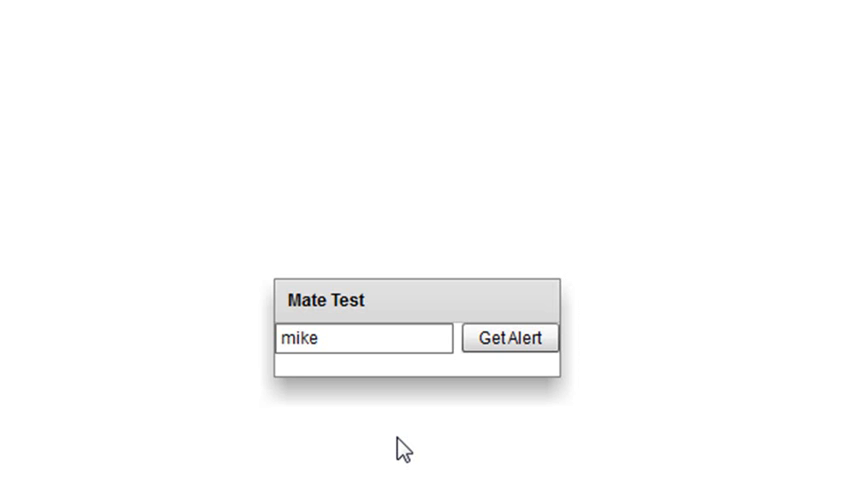
mouse_move(708, 196)
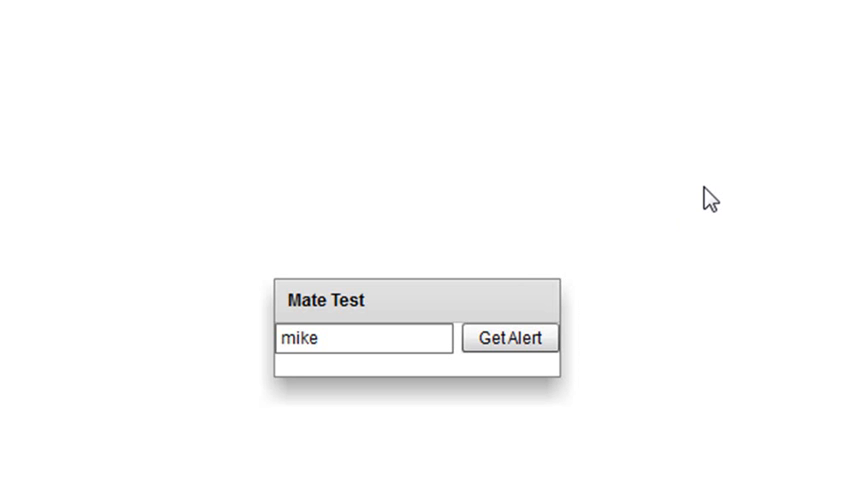
mouse_move(710, 196)
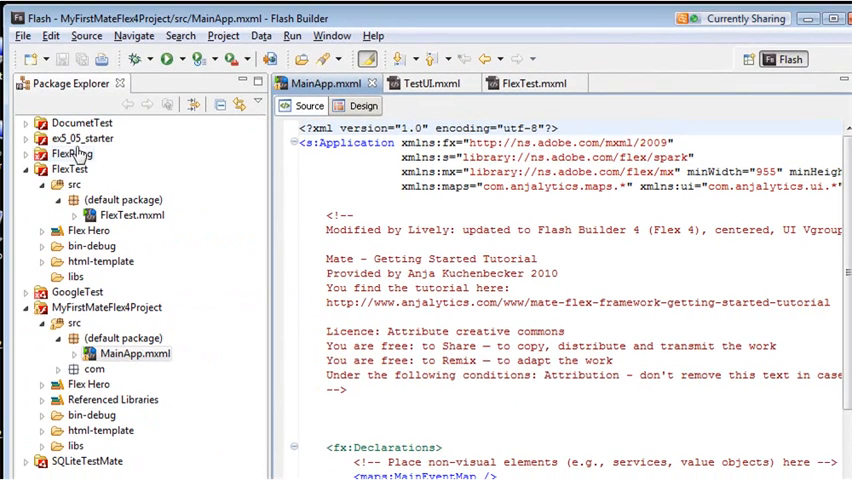
Collapse both projects, locate MyFirstMateFlex4Project.fxp in Explorer, and return to Flash Builder
click(28, 168)
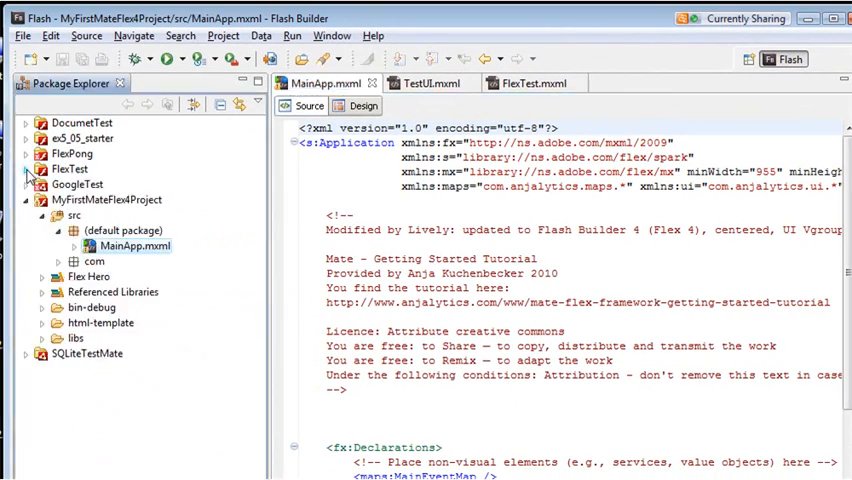
click(26, 200)
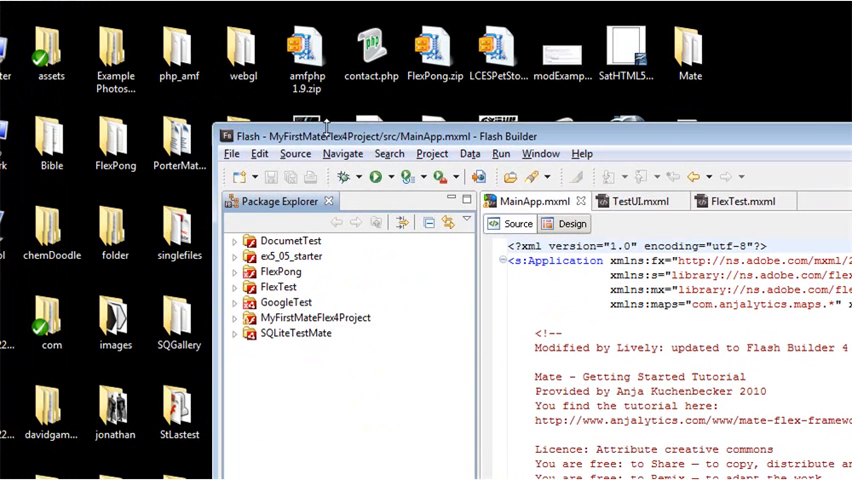
click(114, 232)
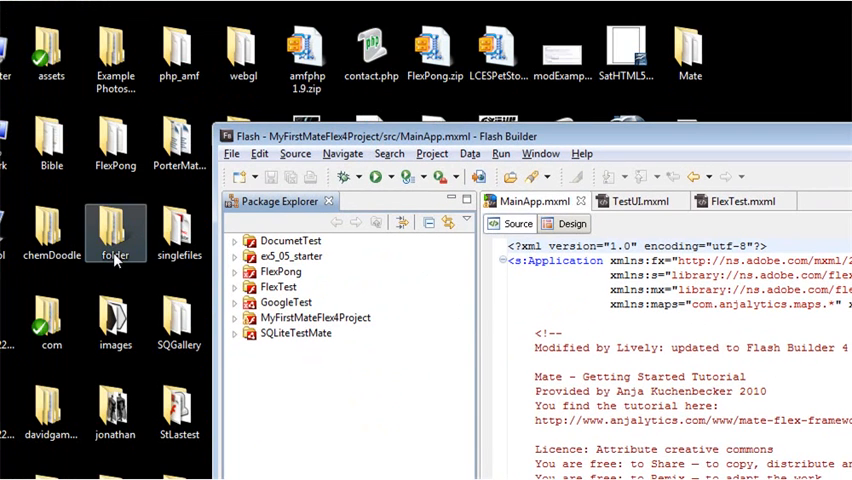
drag(400, 136, 400, 148)
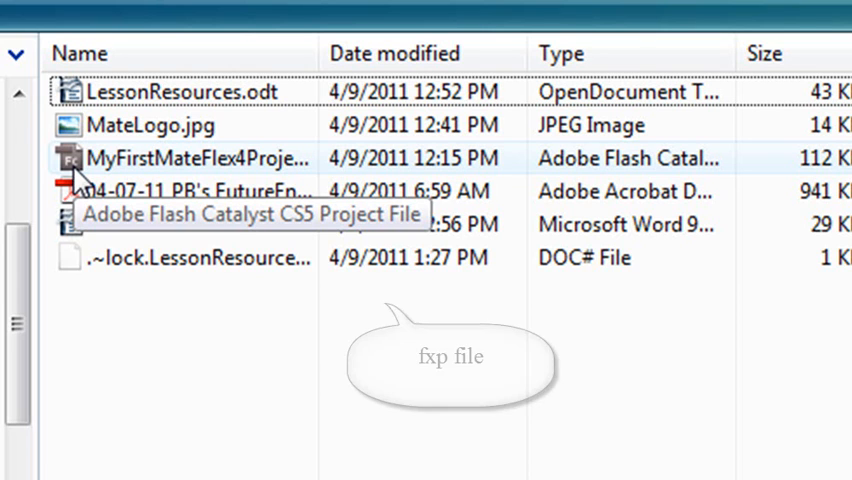
click(180, 158)
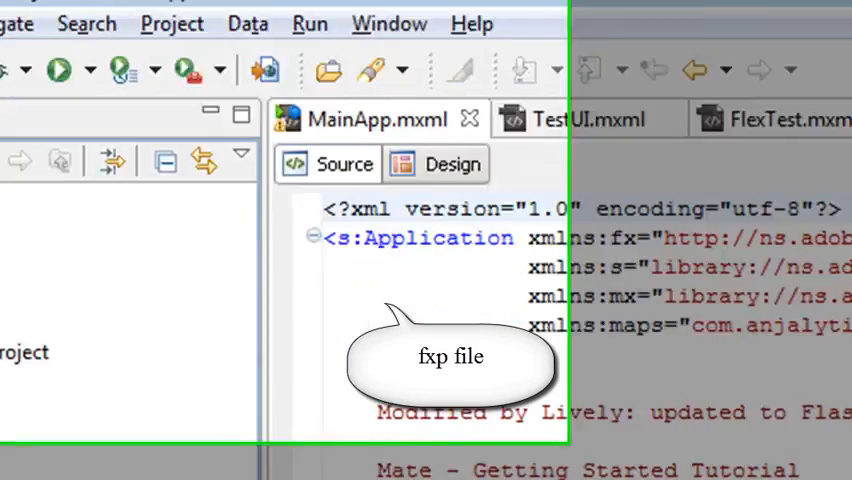
Start Import Flash Builder Project and browse to MyFirstMateFlex4Project.fxp
click(30, 10)
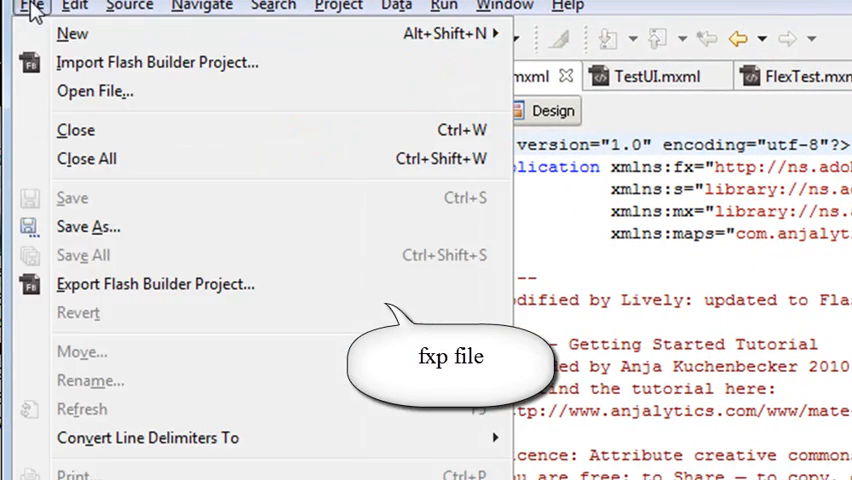
mouse_move(156, 62)
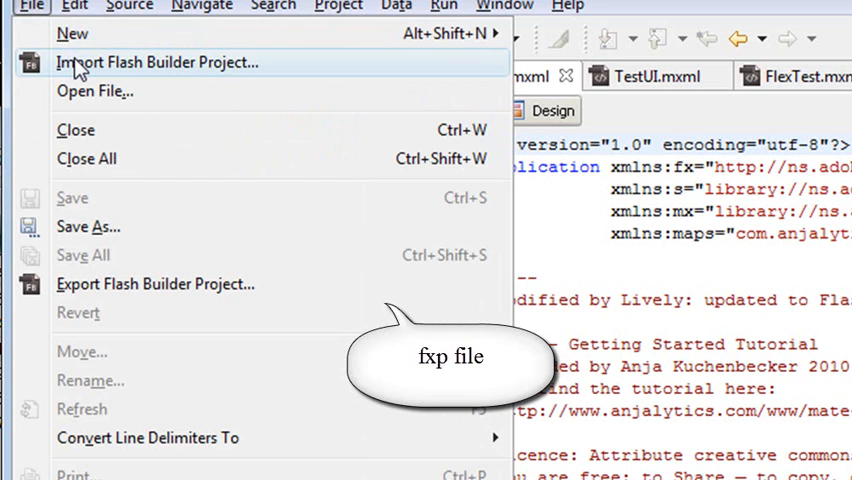
click(156, 62)
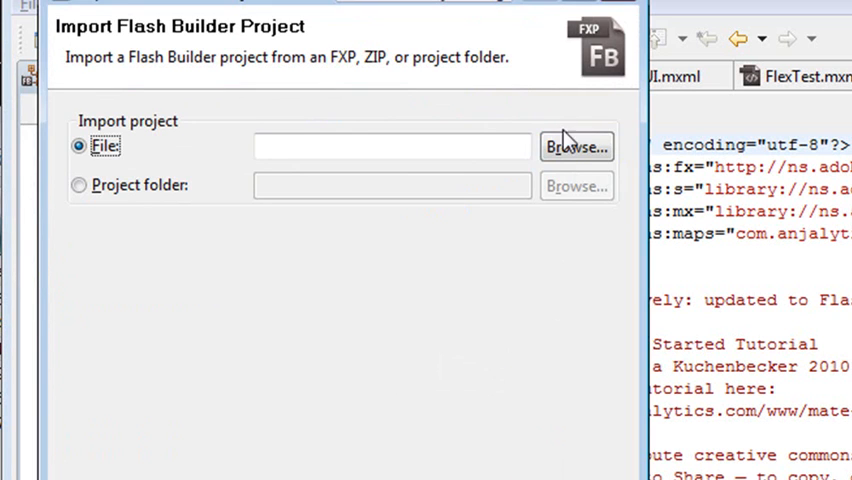
click(576, 146)
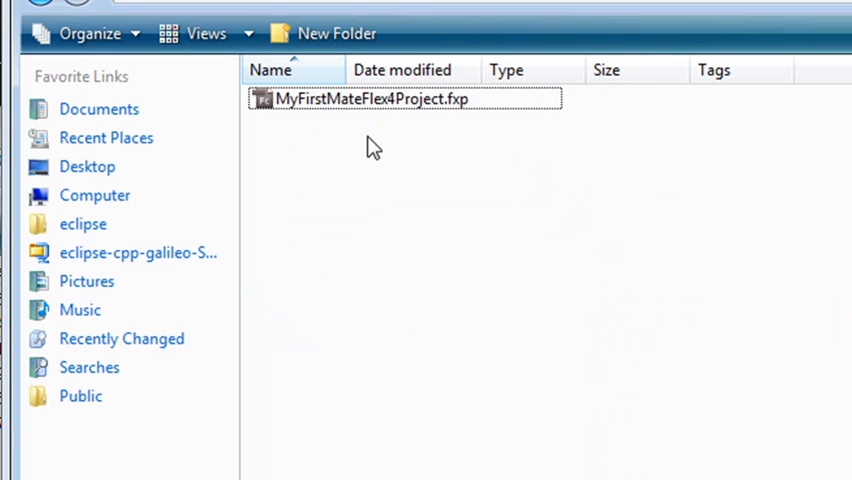
mouse_move(384, 110)
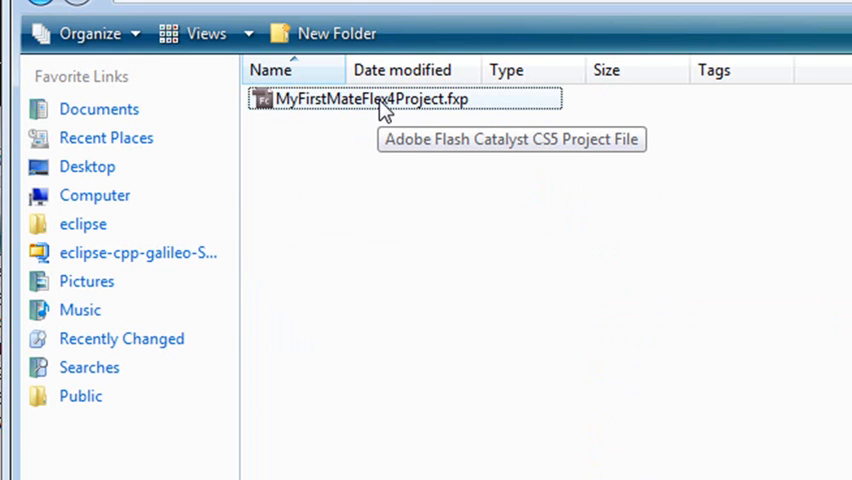
mouse_move(352, 108)
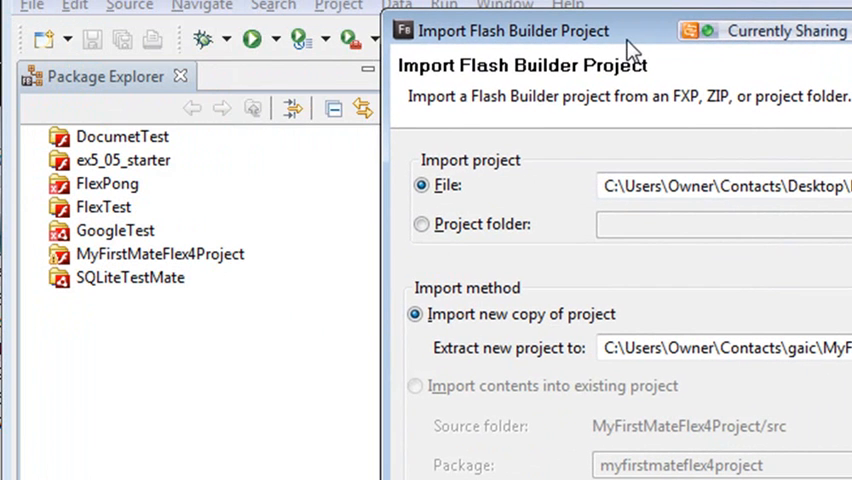
mouse_move(630, 50)
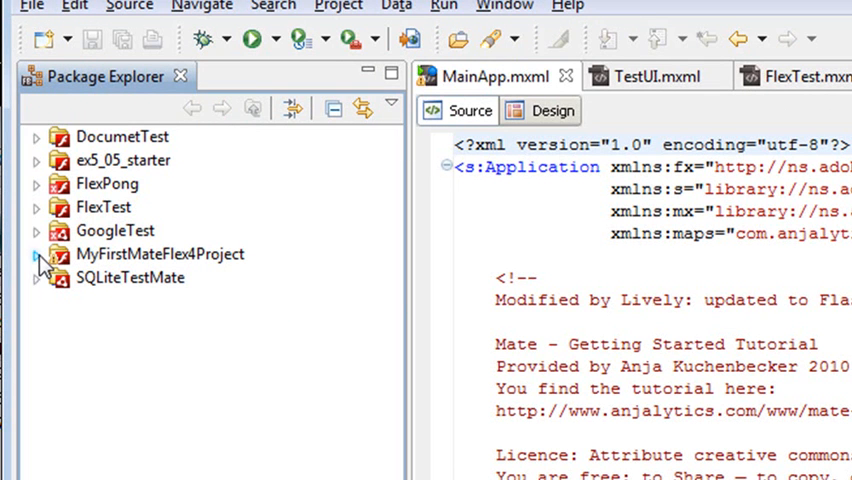
Expand MyFirstMateFlex4Project down through com and anjalytics to its packages
click(36, 252)
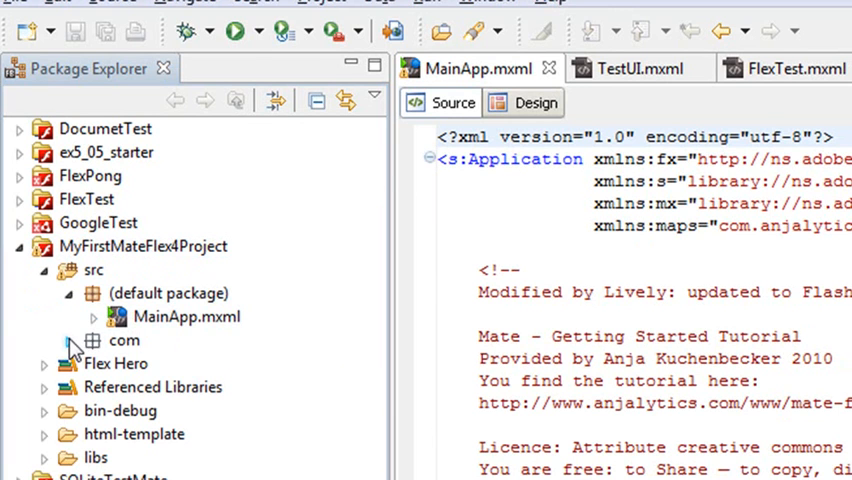
click(70, 340)
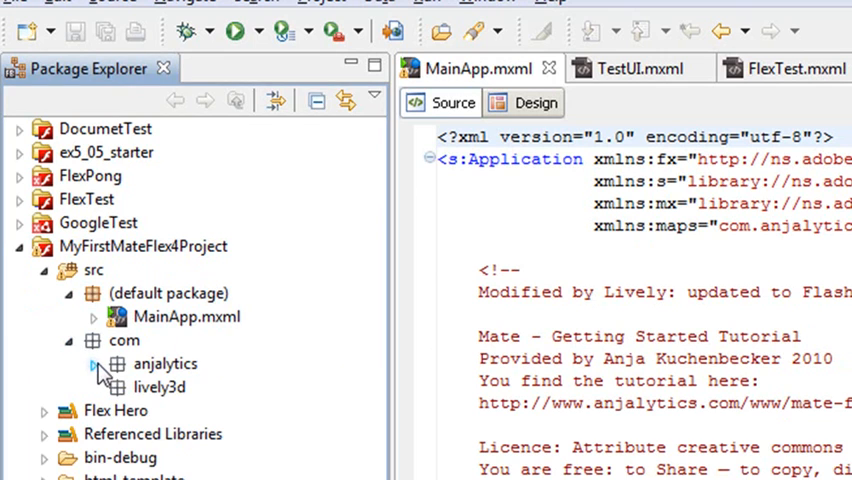
click(92, 364)
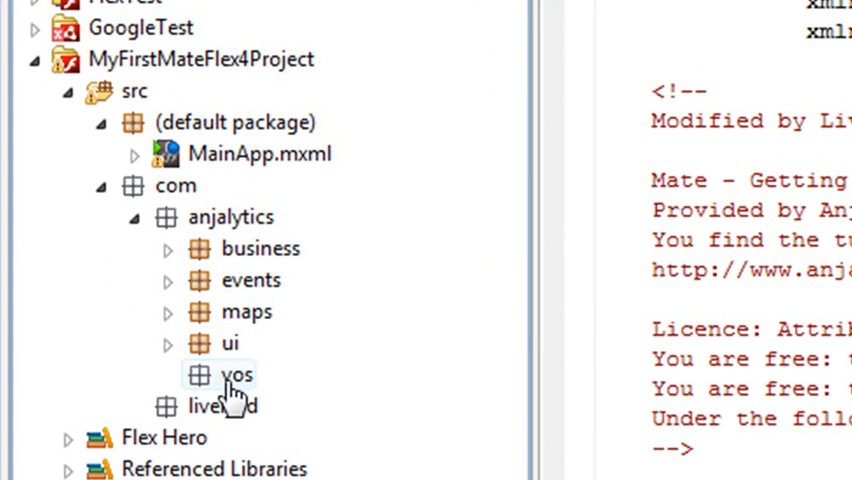
mouse_move(384, 388)
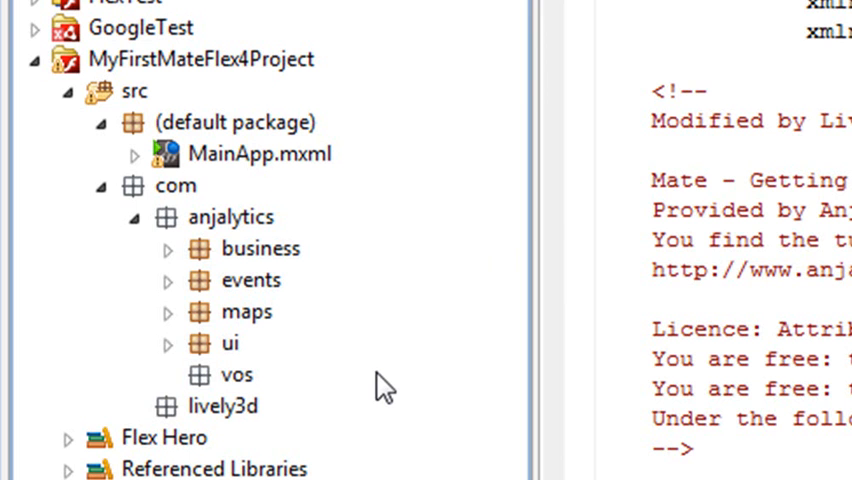
mouse_move(168, 344)
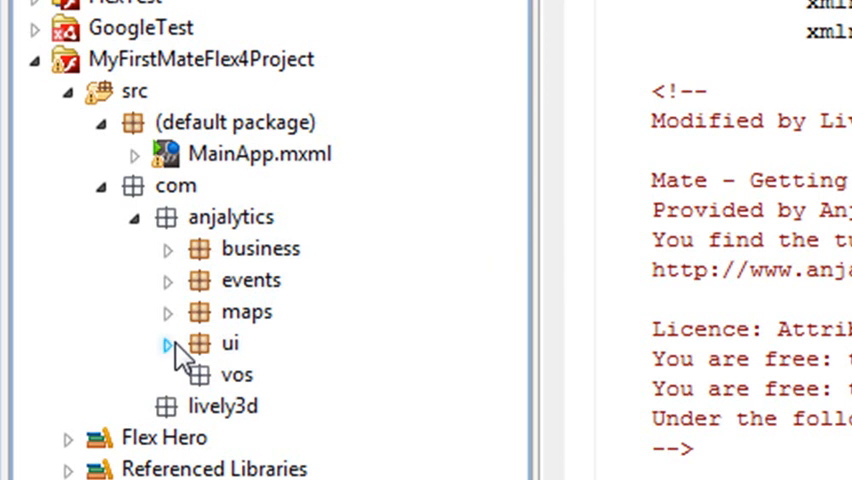
Reveal TestUI.mxml in the ui package, read its source and view its Design layout
click(168, 344)
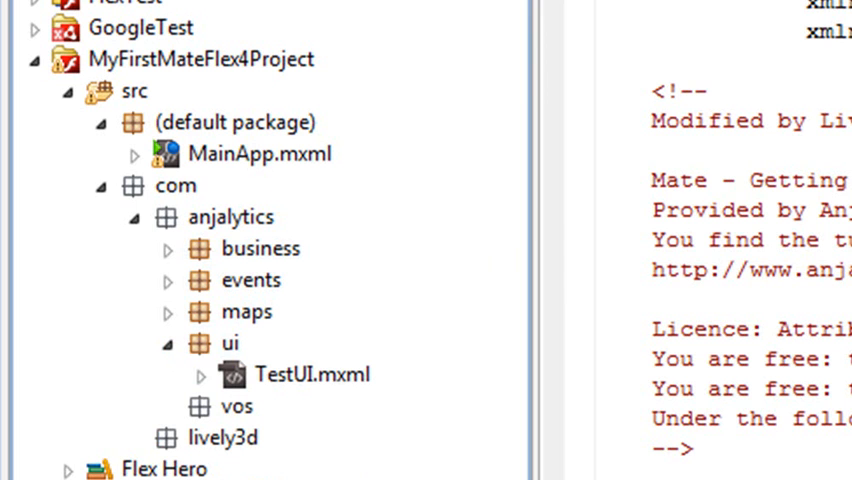
mouse_move(292, 464)
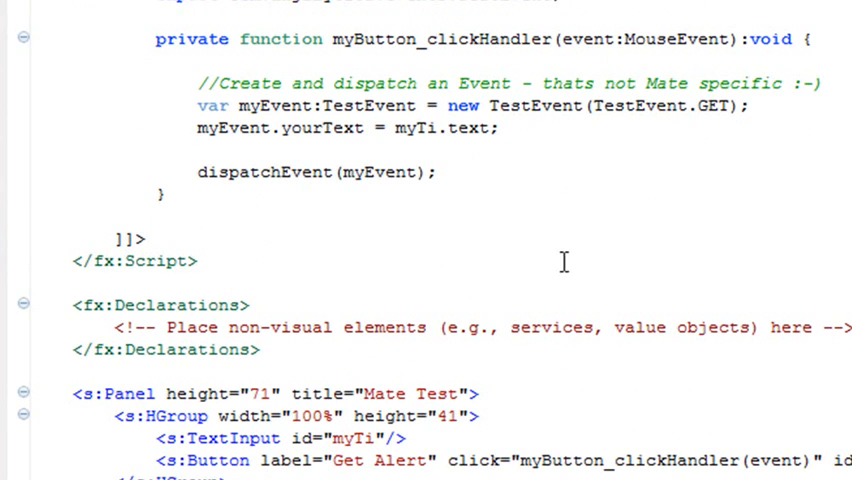
scroll(up, 3)
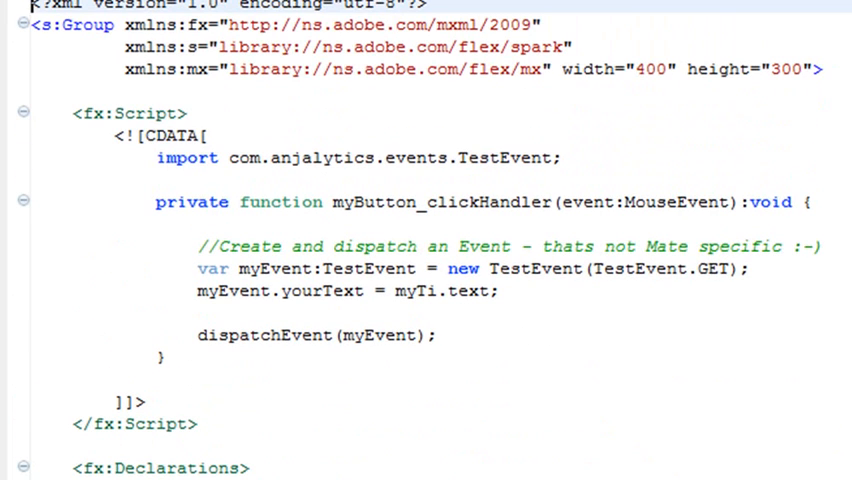
mouse_move(452, 392)
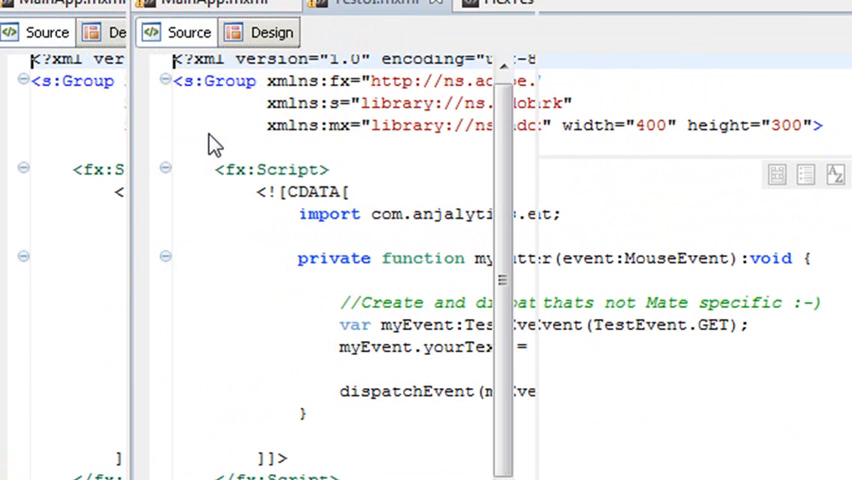
click(270, 32)
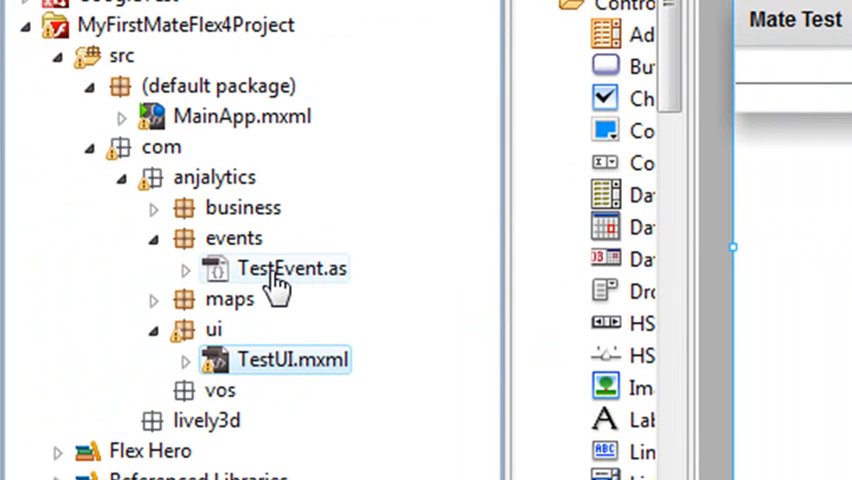
View the TestEvent class and highlight its bubbles parameter defaulting to true
double_click(290, 268)
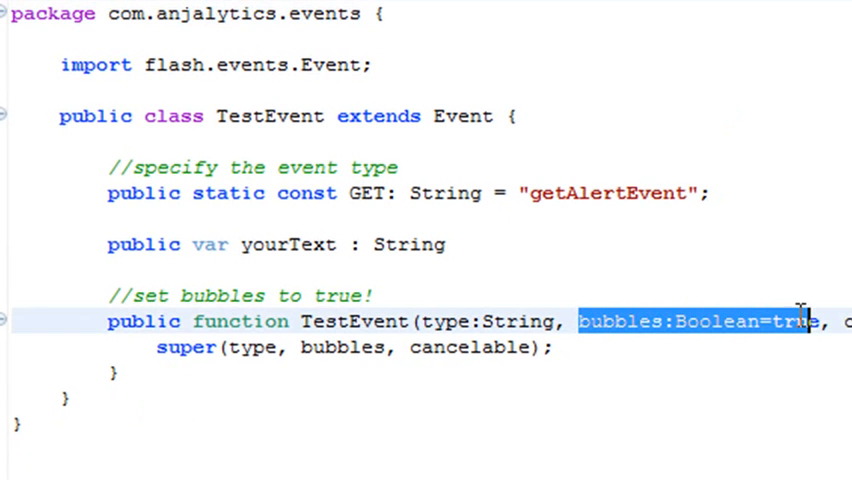
double_click(344, 348)
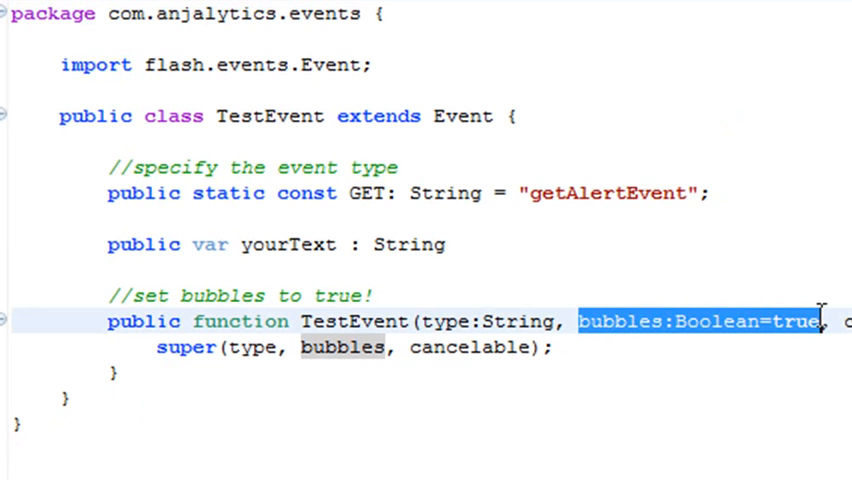
double_click(364, 192)
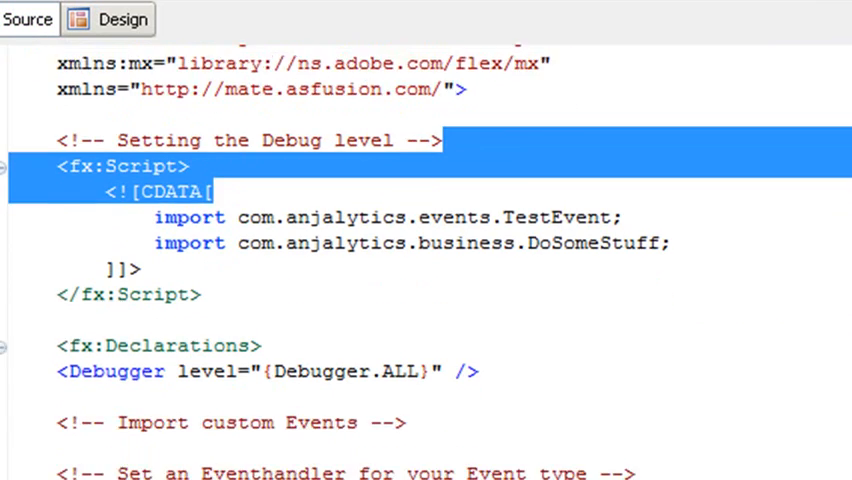
Scroll through MainEventMap.mxml's Debugger and TestEvent.GET EventHandlers code
scroll(down, 3)
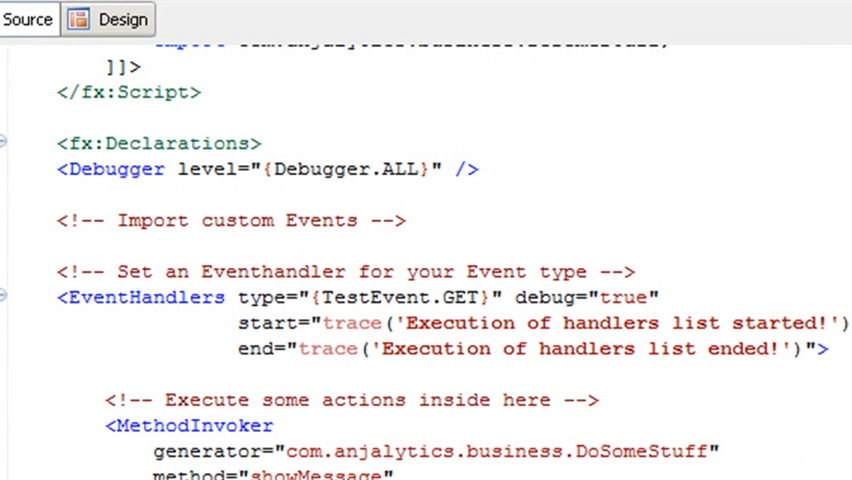
mouse_move(824, 164)
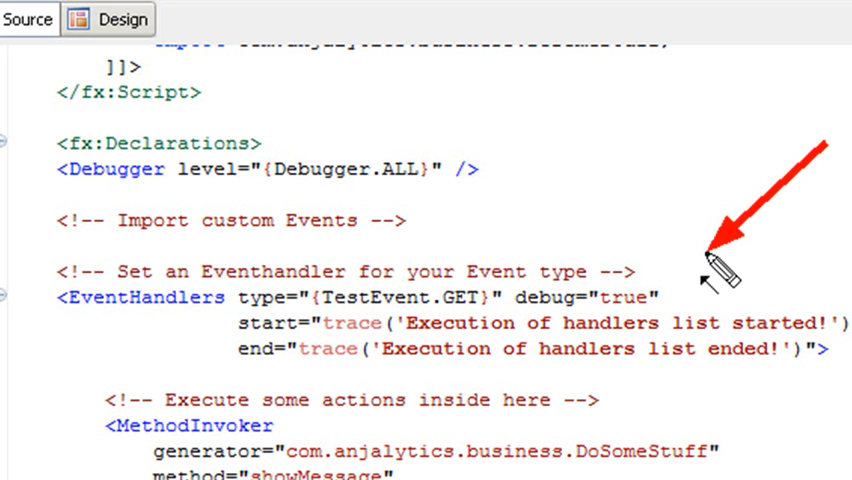
mouse_move(718, 280)
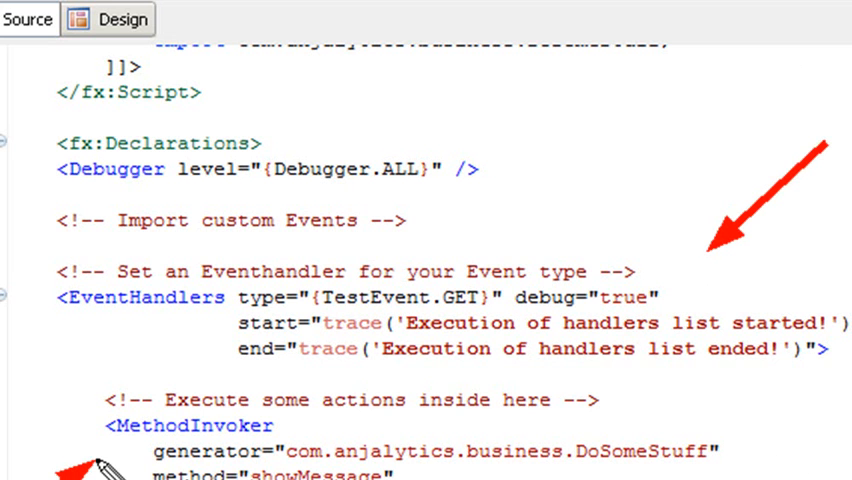
scroll(down, 3)
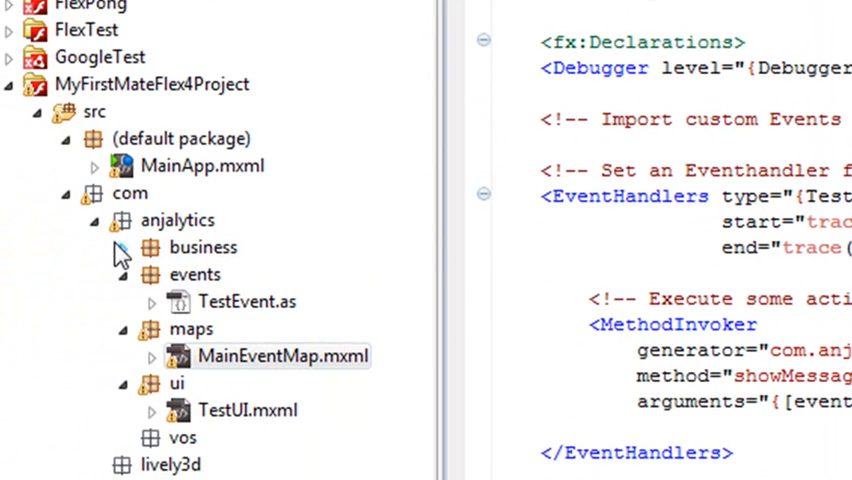
View the DoSomeStuff class and review its showMessage alert function
double_click(194, 288)
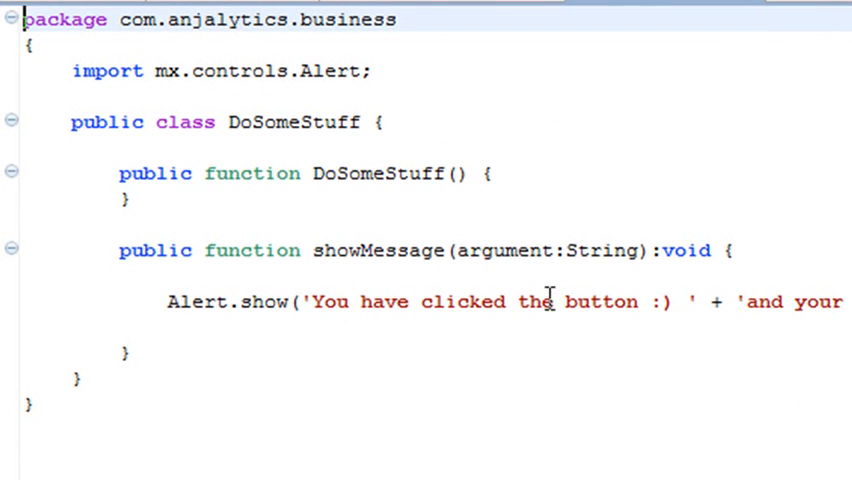
mouse_move(336, 408)
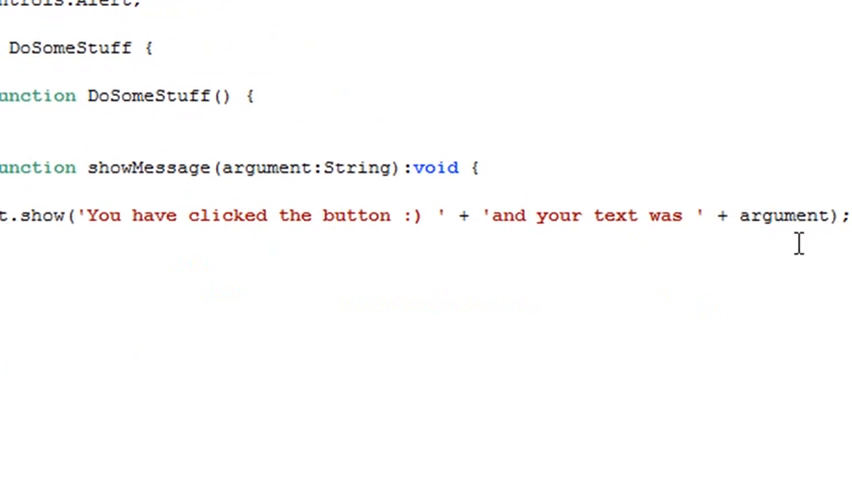
double_click(764, 210)
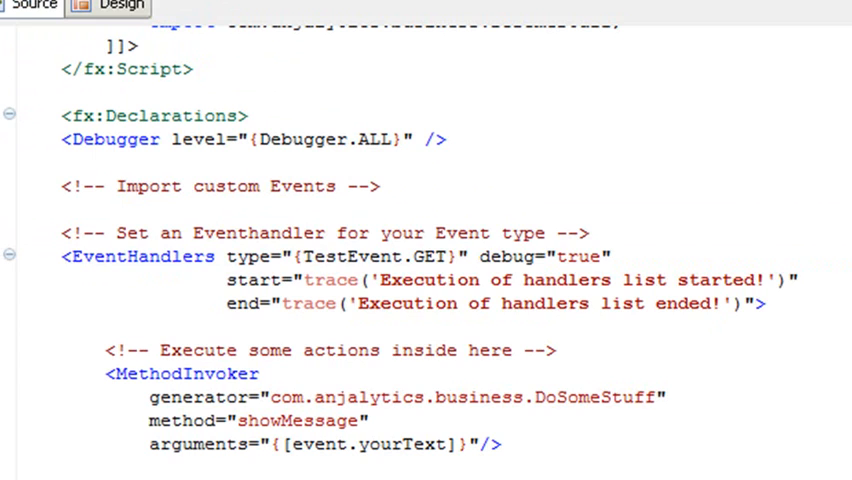
mouse_move(572, 336)
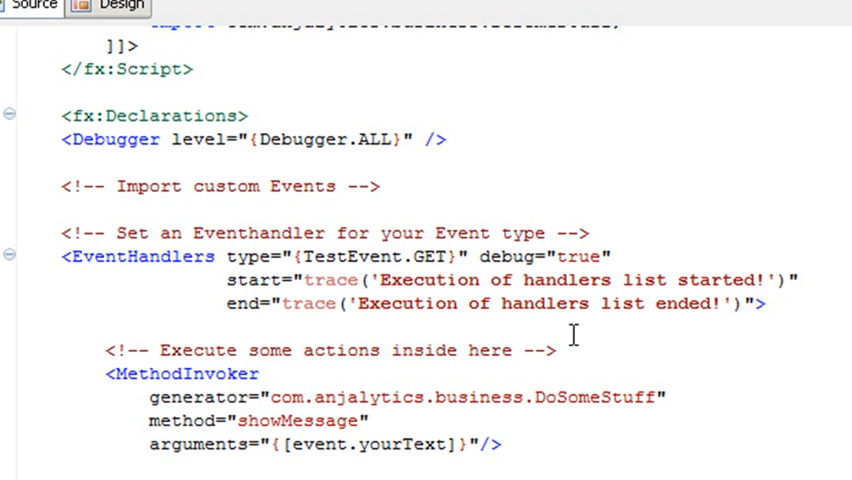
Scroll MainEventMap.mxml up to its TestEvent and DoSomeStuff imports
scroll(up, 3)
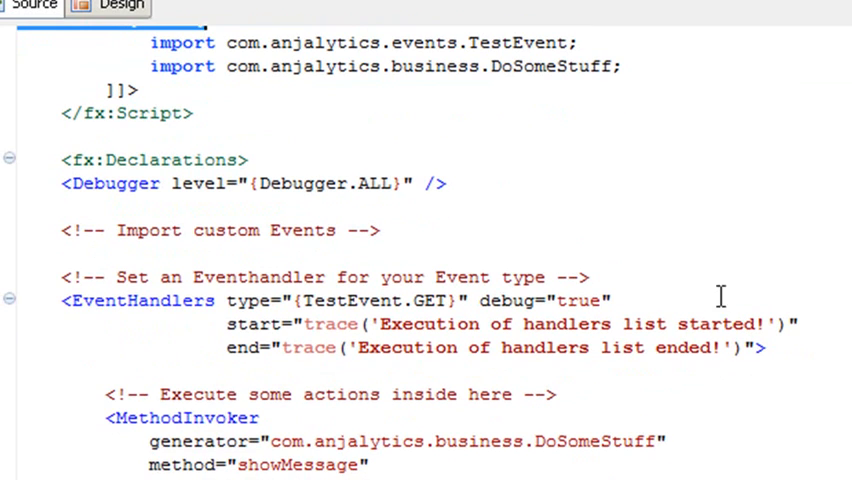
mouse_move(768, 184)
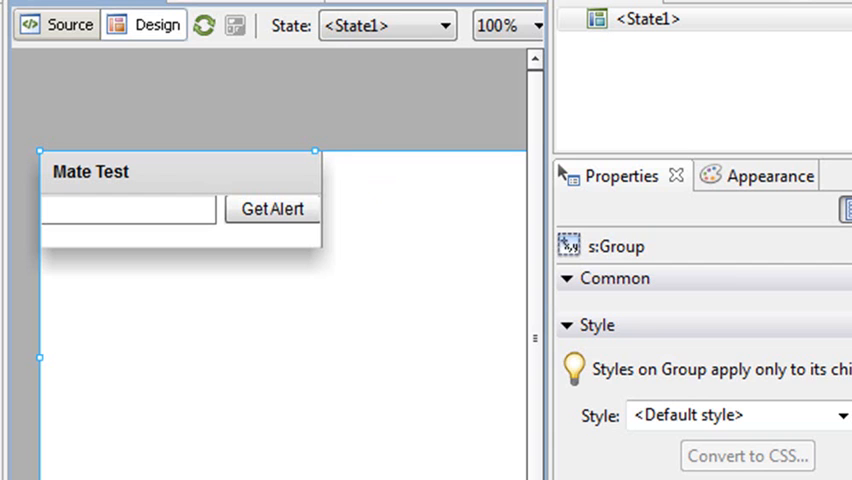
mouse_move(120, 344)
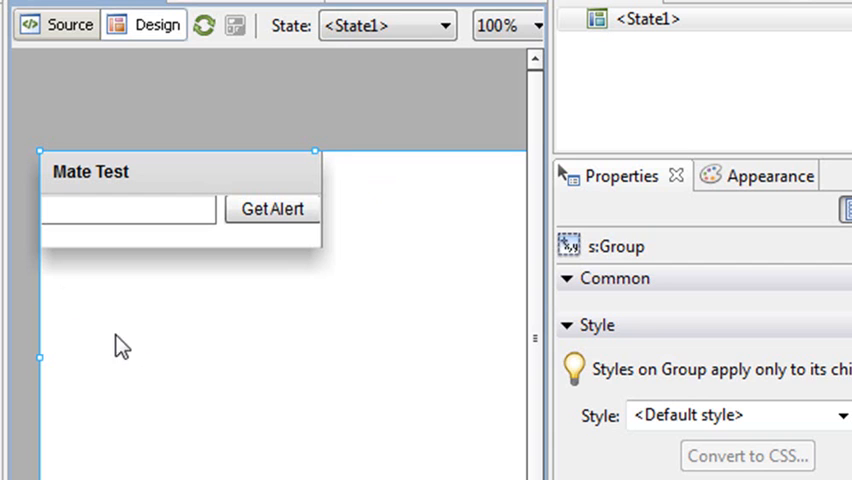
mouse_move(52, 284)
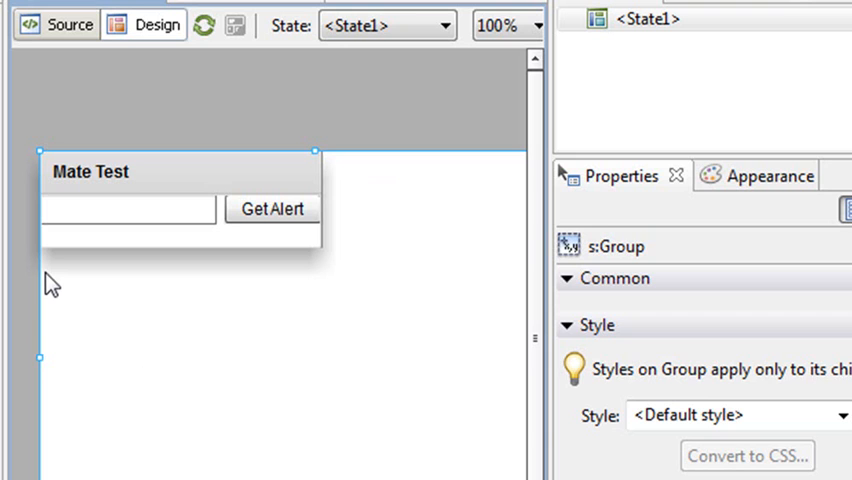
mouse_move(42, 306)
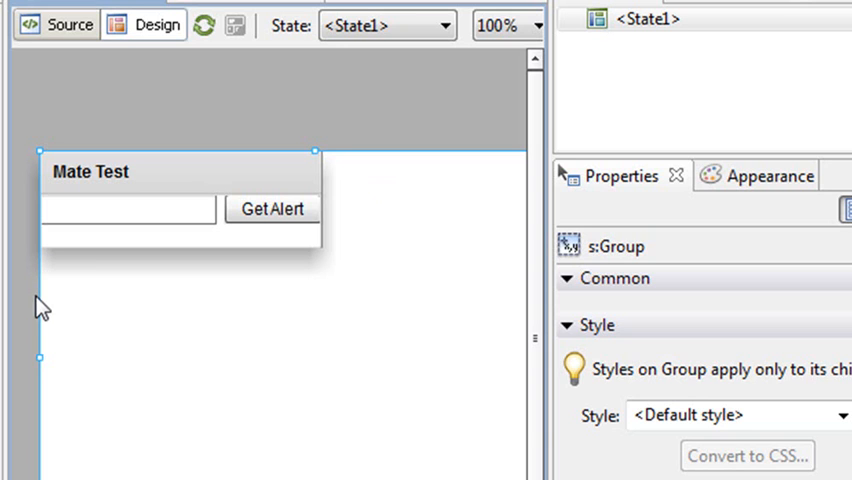